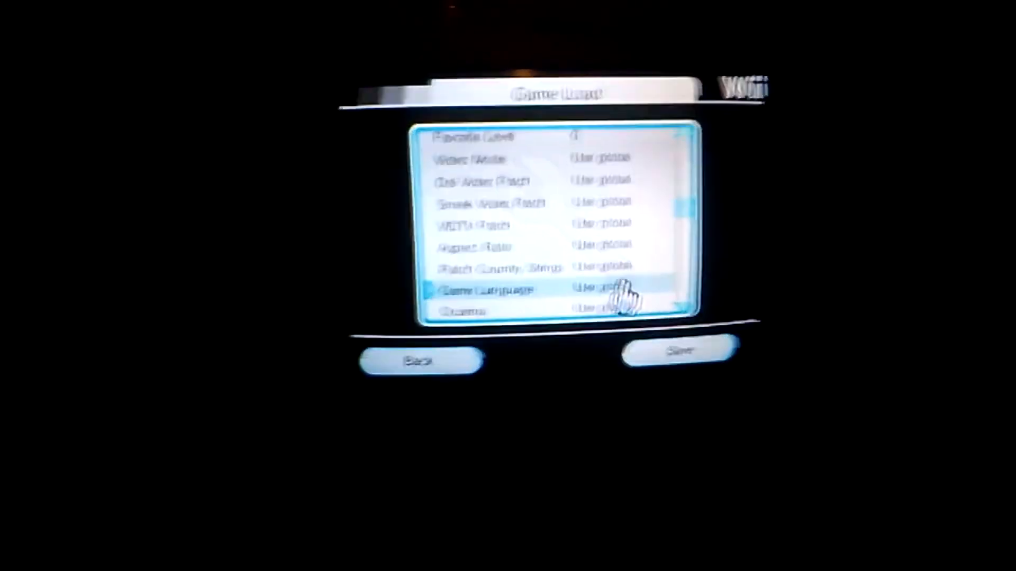
Change this game's Private Server option from Use global to Wiimmfi
scroll("down", 3)
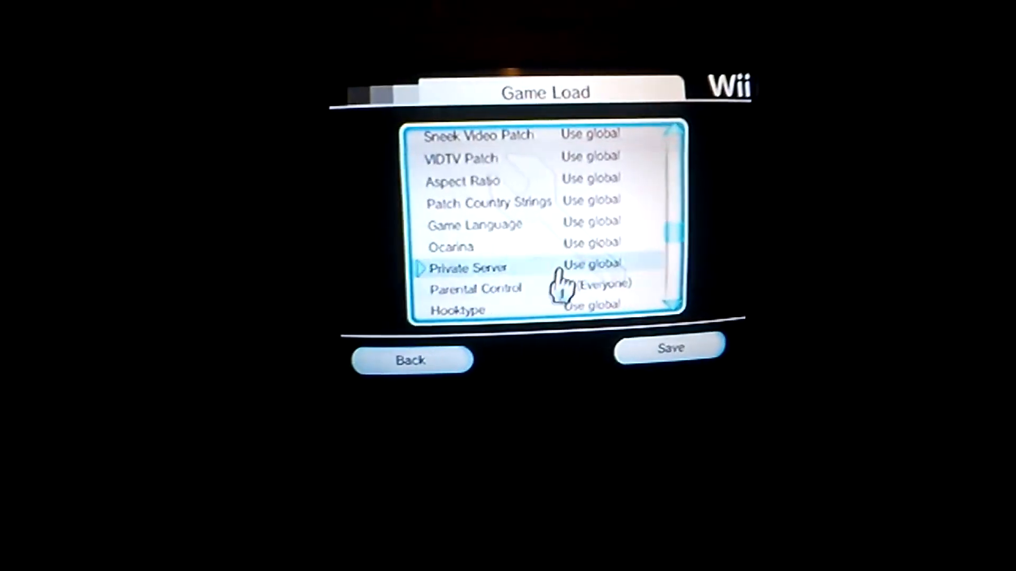
left_click(589, 265)
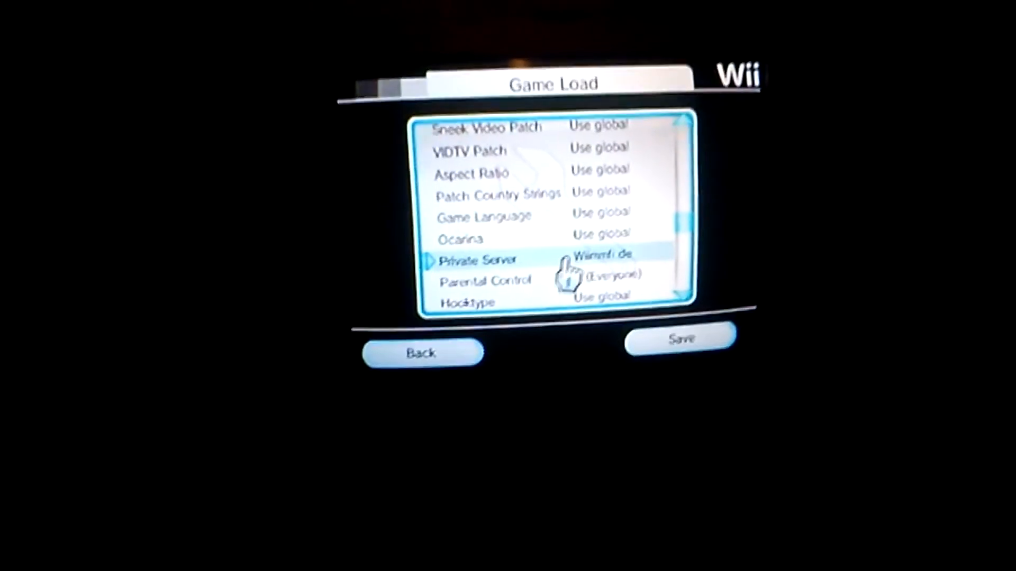